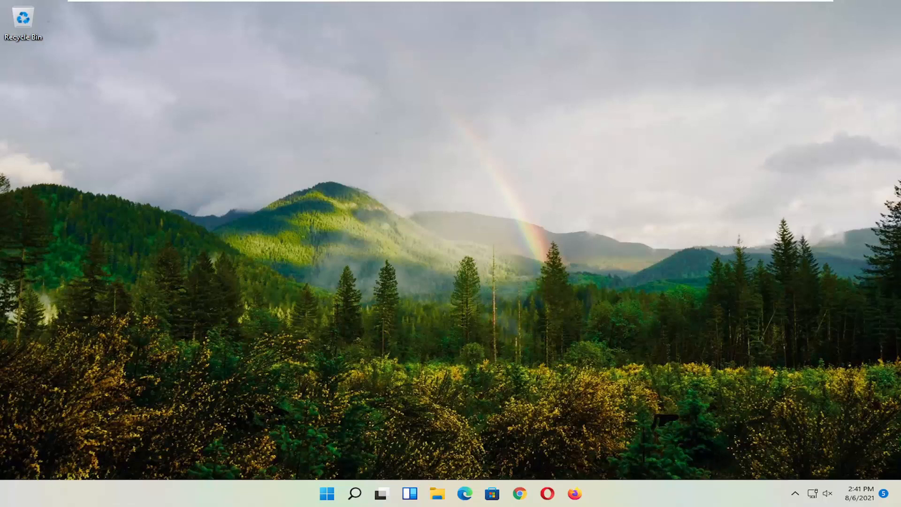
{"action": "mouse_move", "coordinate": [229, 236]}
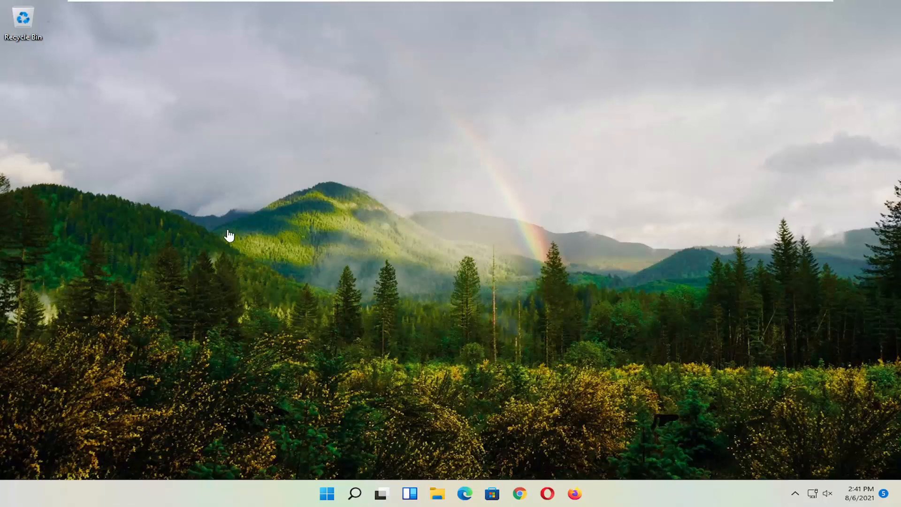
{"action": "mouse_move", "coordinate": [309, 449]}
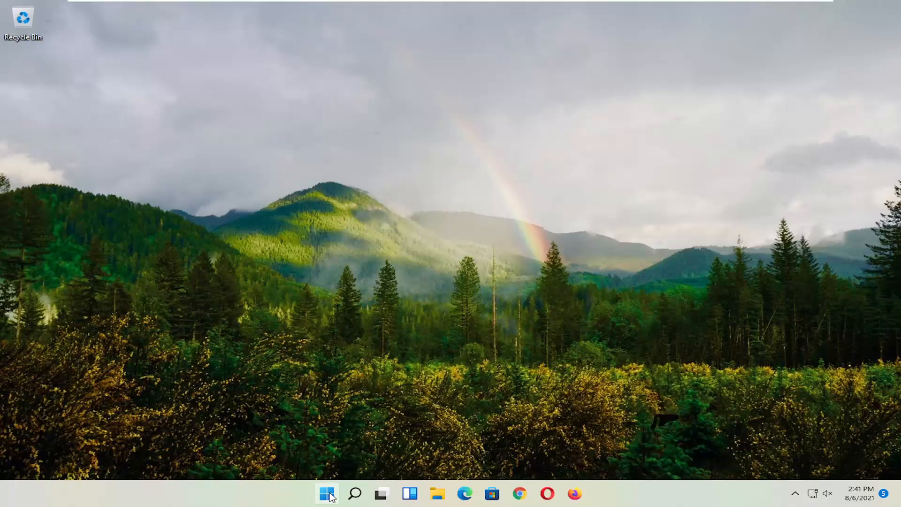
Show and dismiss the Start button's quick system links menu
{"action": "right_click", "coordinate": [327, 492]}
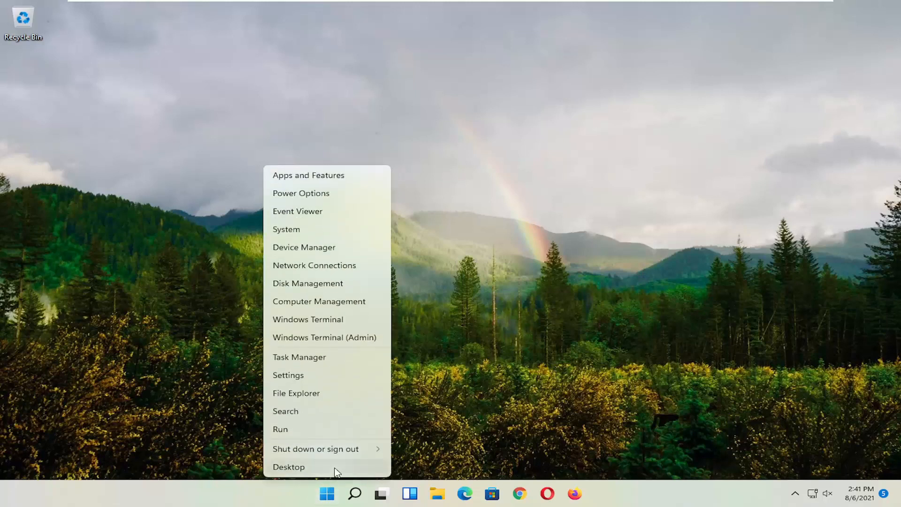
{"action": "mouse_move", "coordinate": [316, 449]}
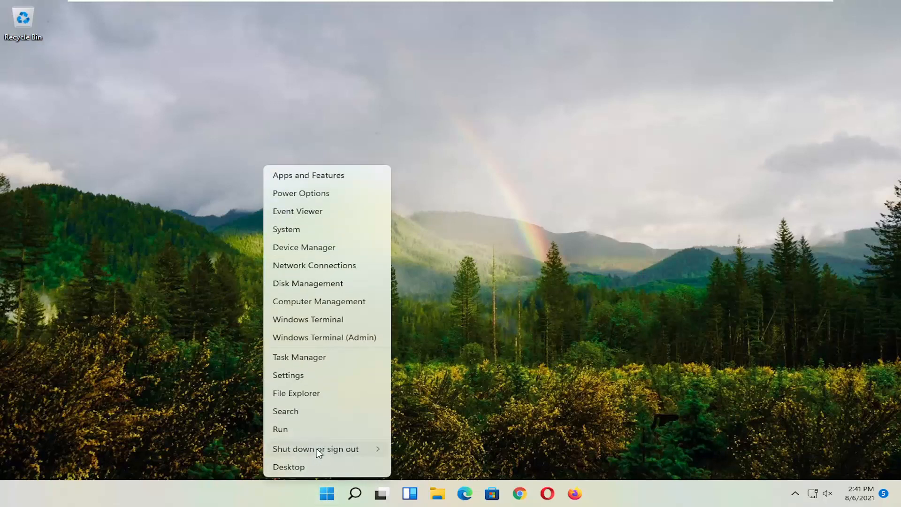
{"action": "left_click", "coordinate": [315, 448]}
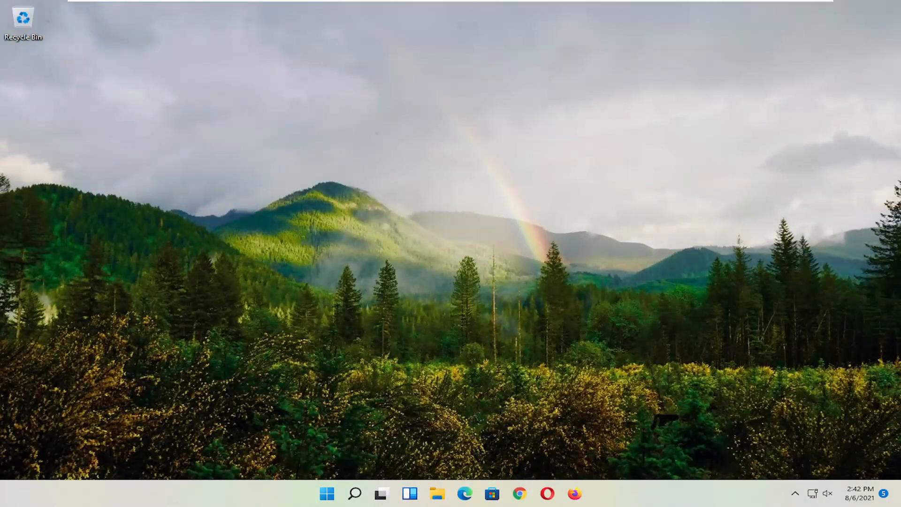
{"action": "mouse_move", "coordinate": [445, 273]}
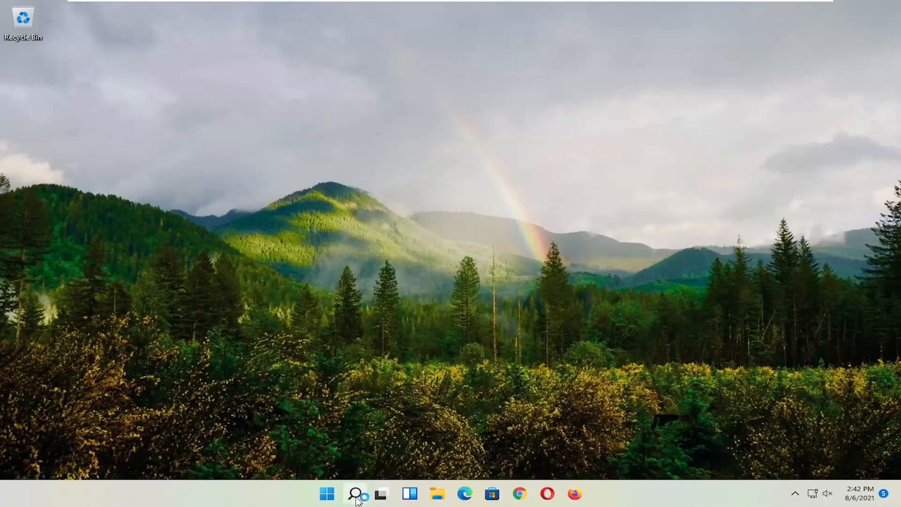
Launch Command Prompt as administrator from Search for 'cmd' and approve the UAC prompt
{"action": "left_click", "coordinate": [355, 493]}
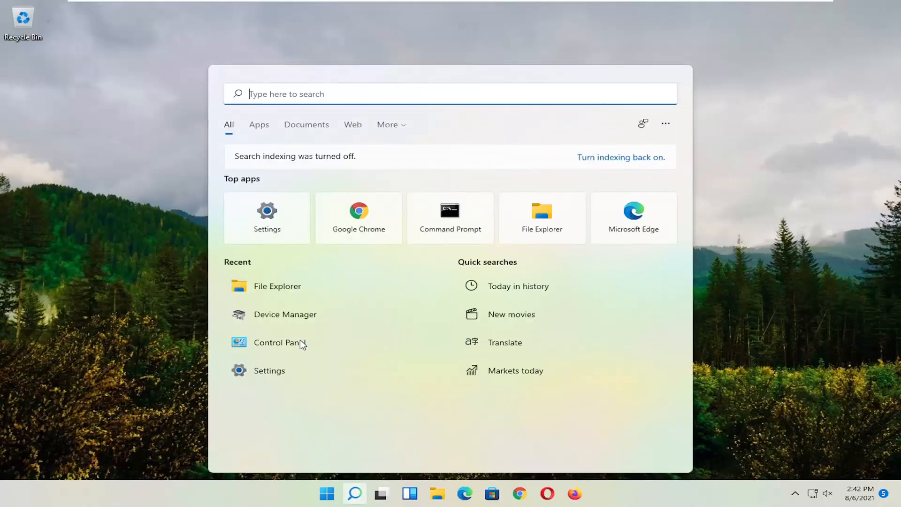
{"action": "type", "text": "cmd"}
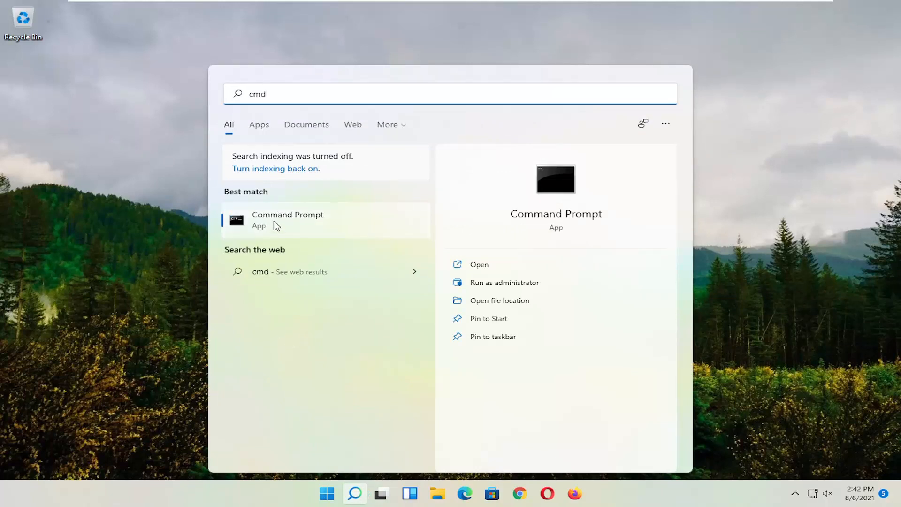
{"action": "right_click", "coordinate": [287, 219]}
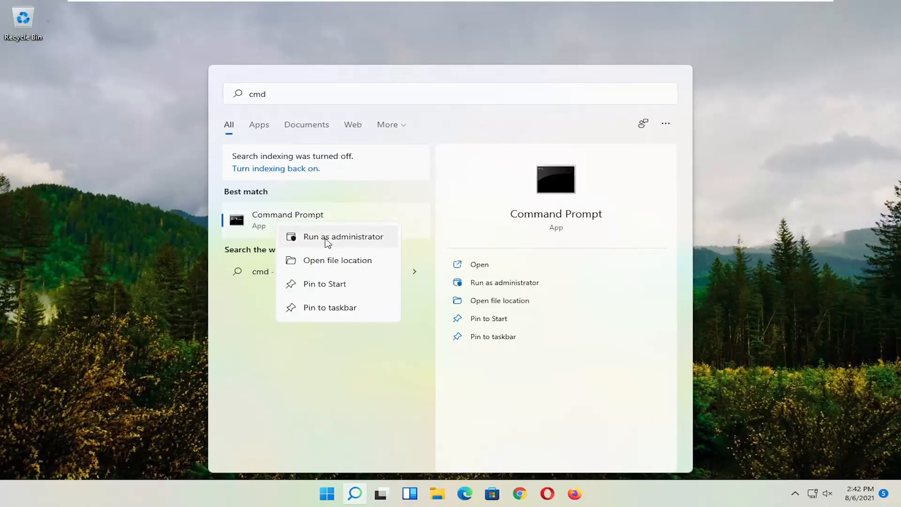
{"action": "left_click", "coordinate": [344, 236]}
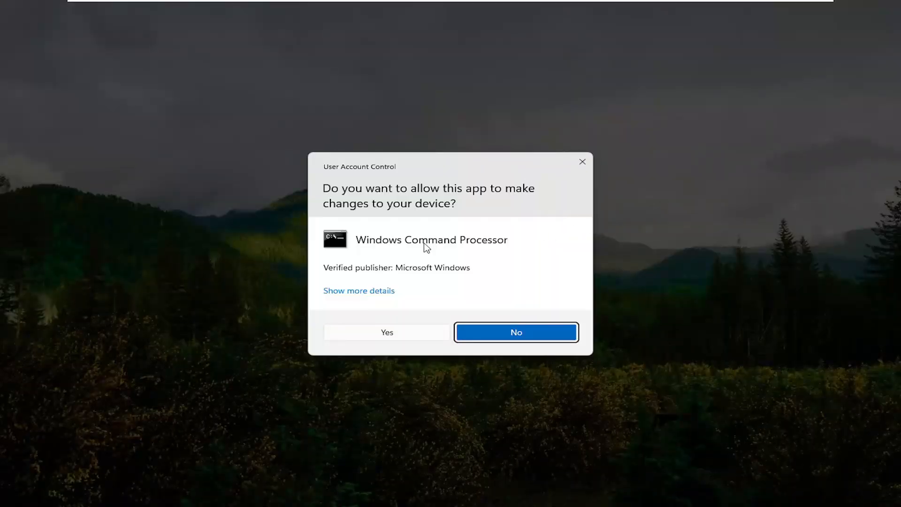
{"action": "left_click", "coordinate": [386, 333]}
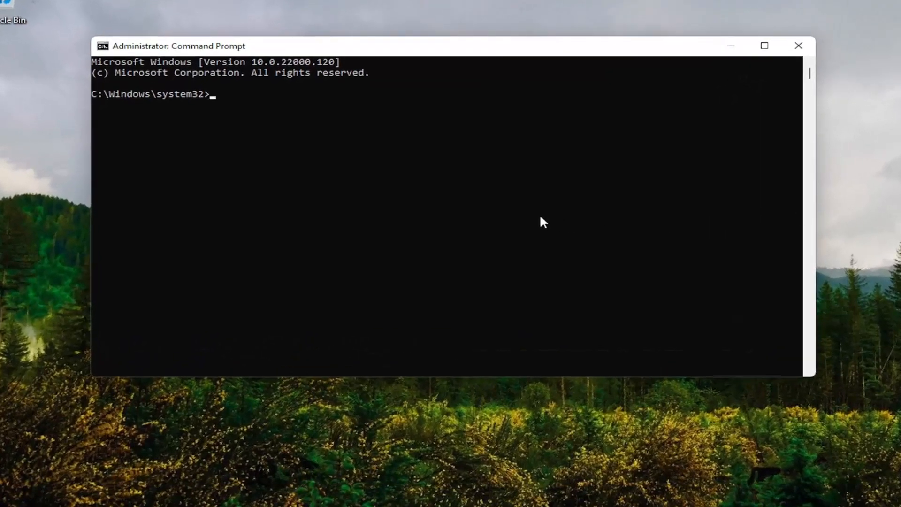
Run 'sfc /scannow' and let verification complete to 100% with no integrity violations
{"action": "type", "text": "sfc"}
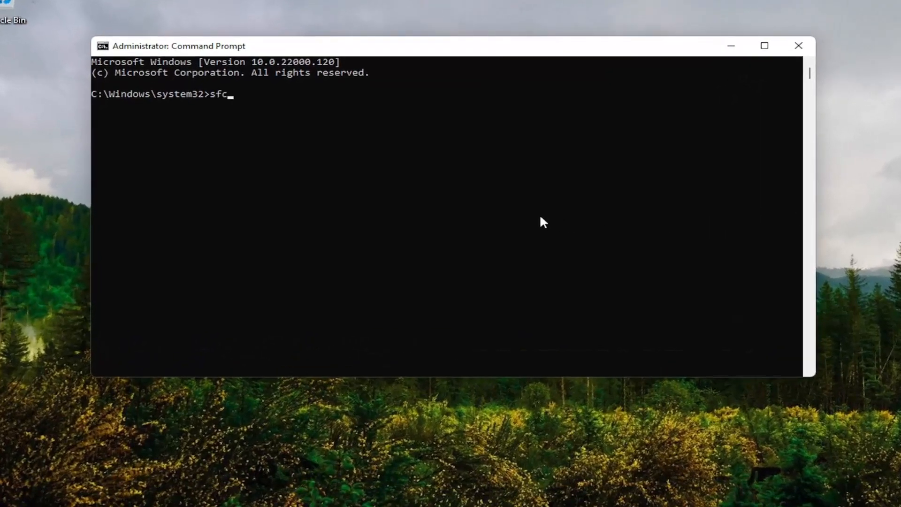
{"action": "type", "text": "/sca"}
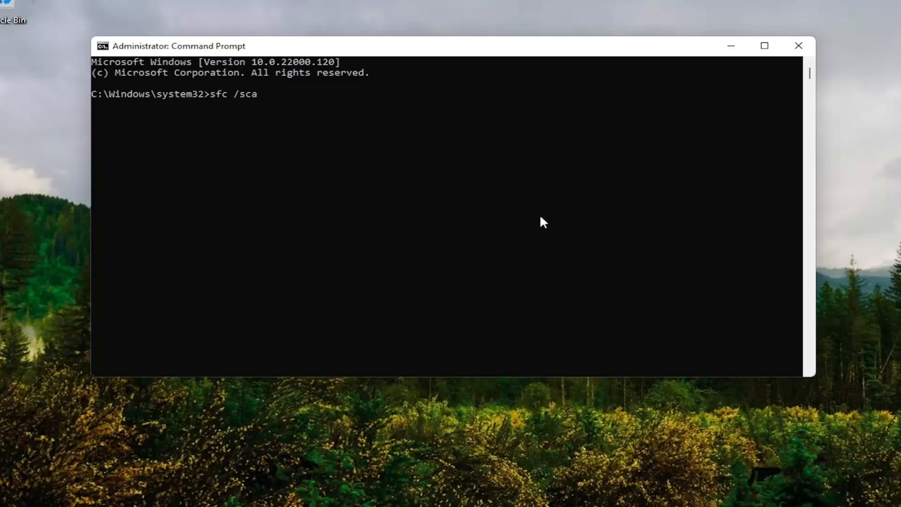
{"action": "type", "text": "nnow"}
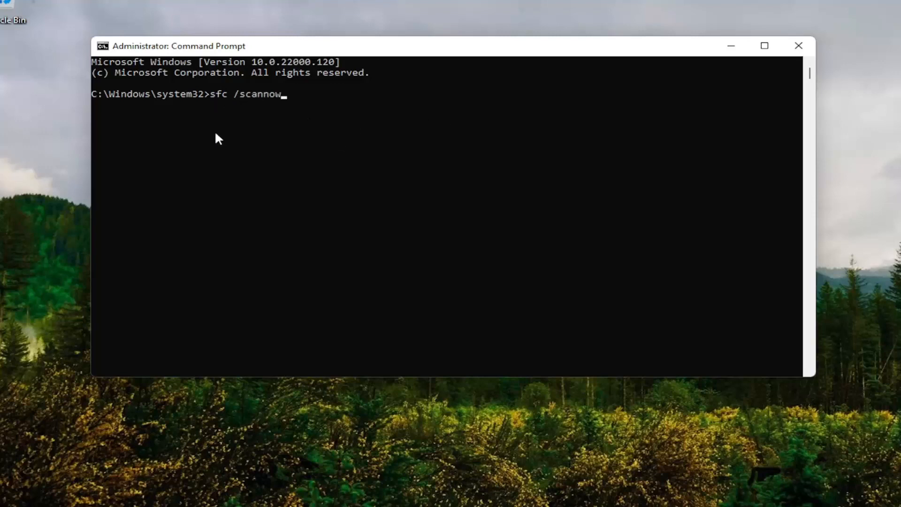
{"action": "key", "text": "Enter"}
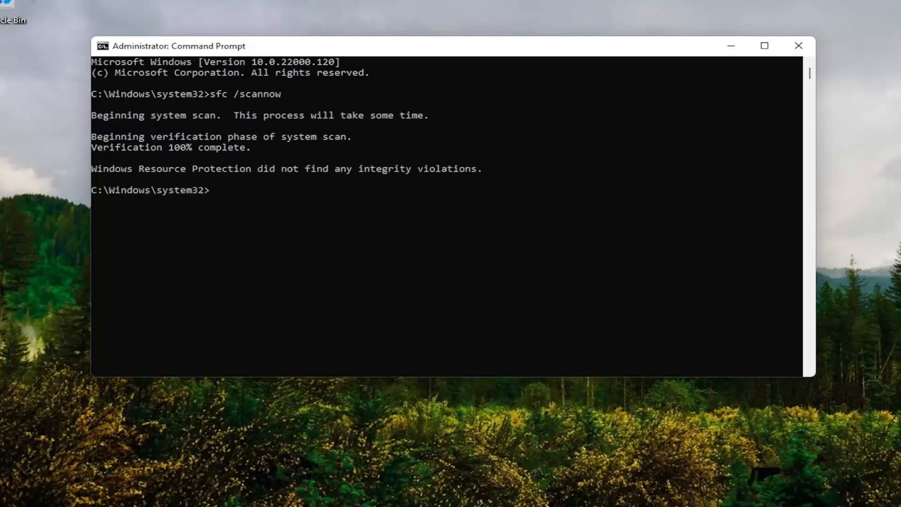
Close the administrator Command Prompt, returning to the empty desktop
{"action": "left_click", "coordinate": [797, 45]}
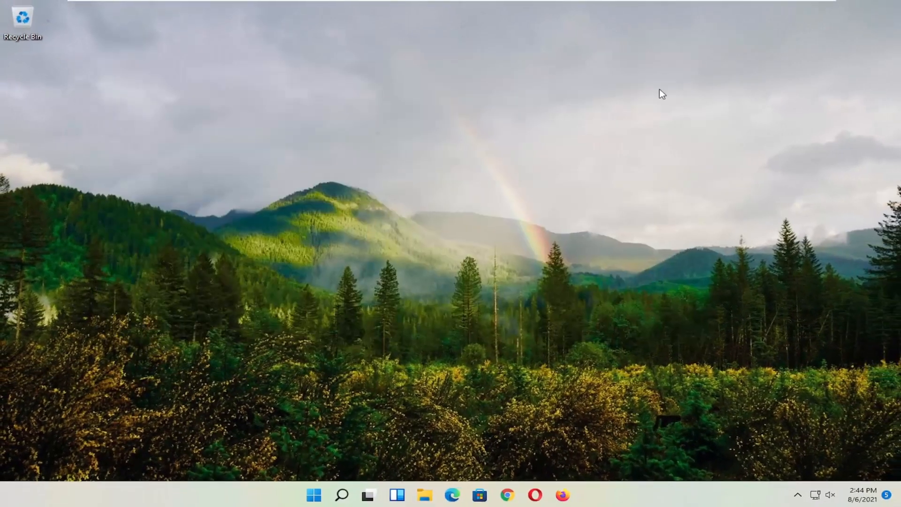
{"action": "right_click", "coordinate": [314, 494]}
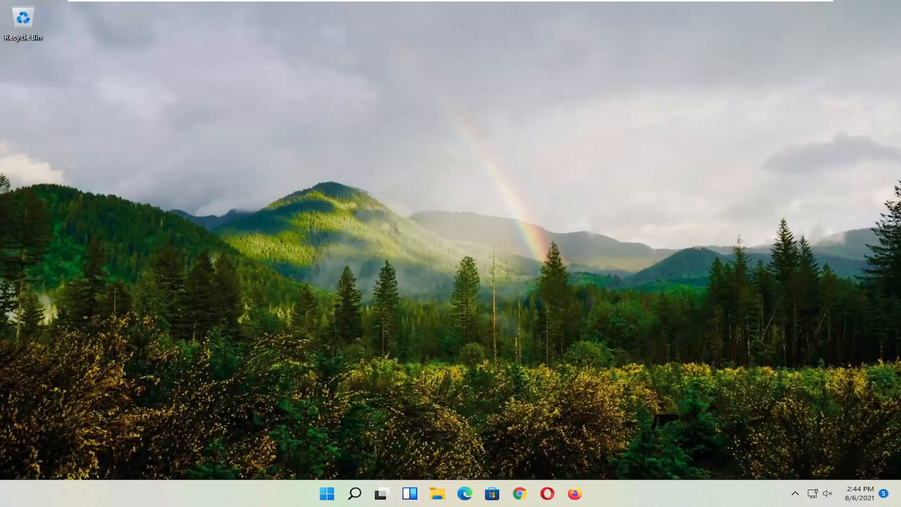
Search for 'advanced system settings' and open System Properties on the Advanced tab
{"action": "left_click", "coordinate": [354, 493]}
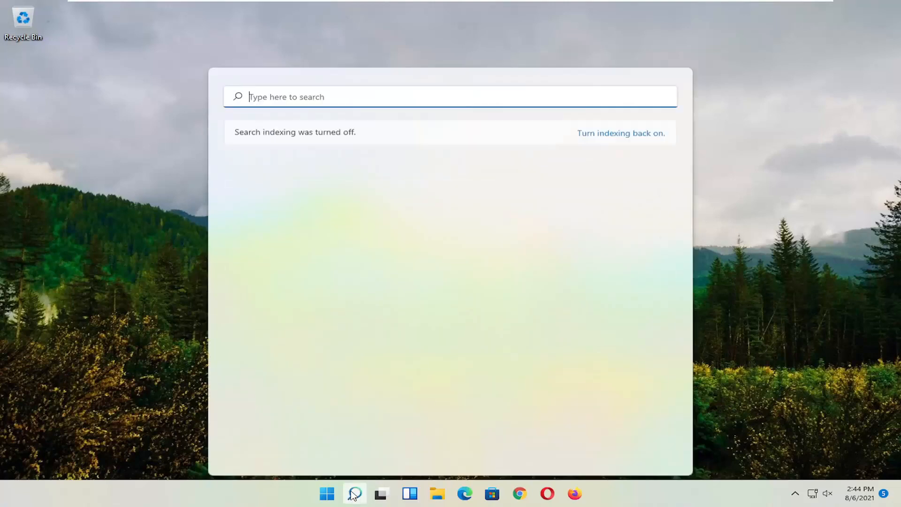
{"action": "type", "text": "advanced VPN options"}
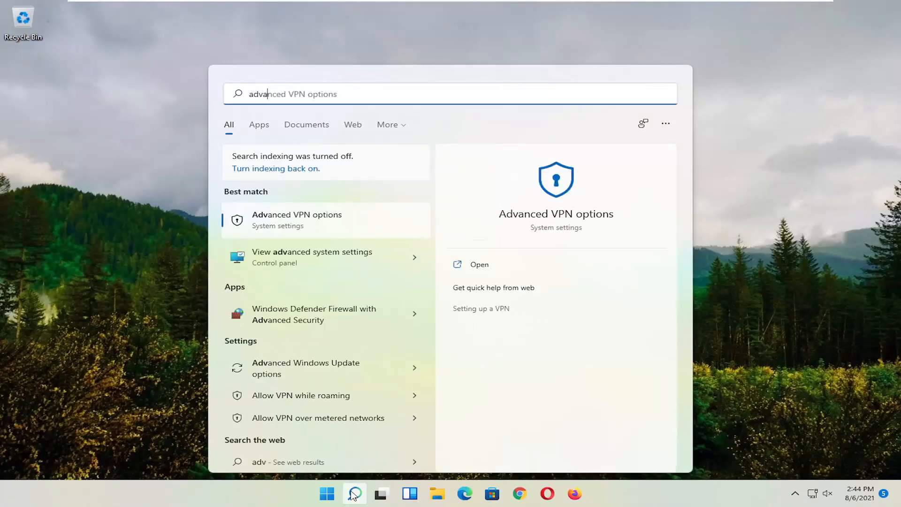
{"action": "type", "text": "advanced system settings"}
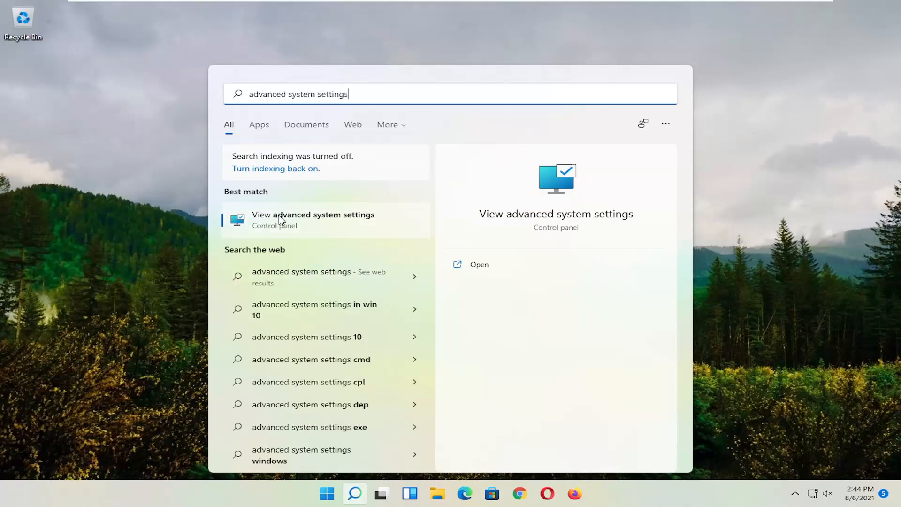
{"action": "left_click", "coordinate": [314, 219]}
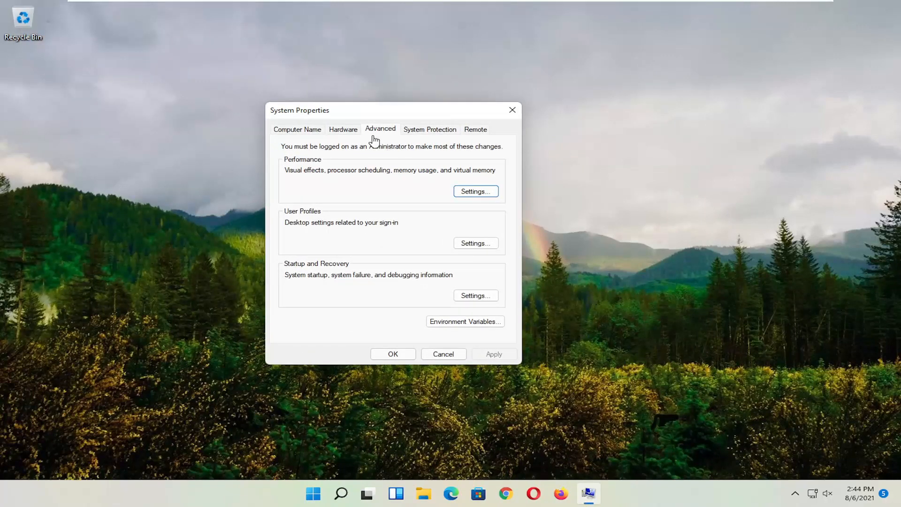
{"action": "mouse_move", "coordinate": [339, 160]}
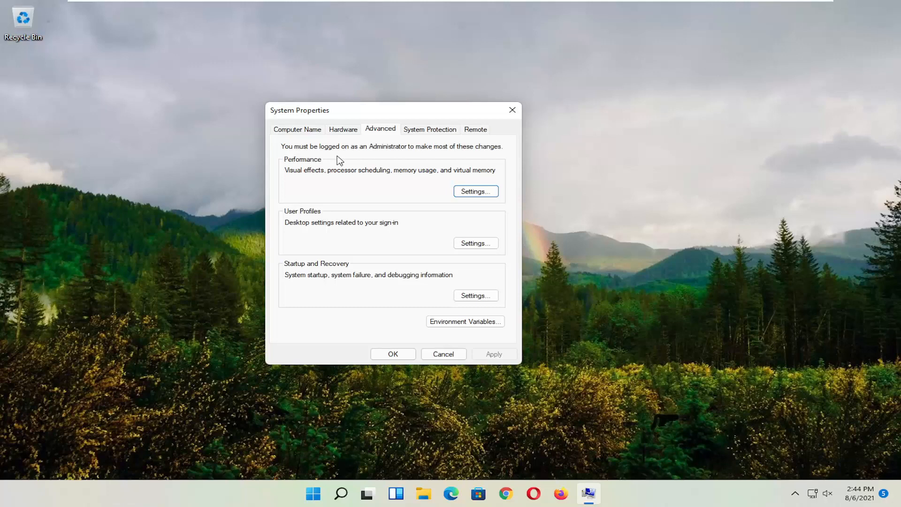
{"action": "mouse_move", "coordinate": [350, 177]}
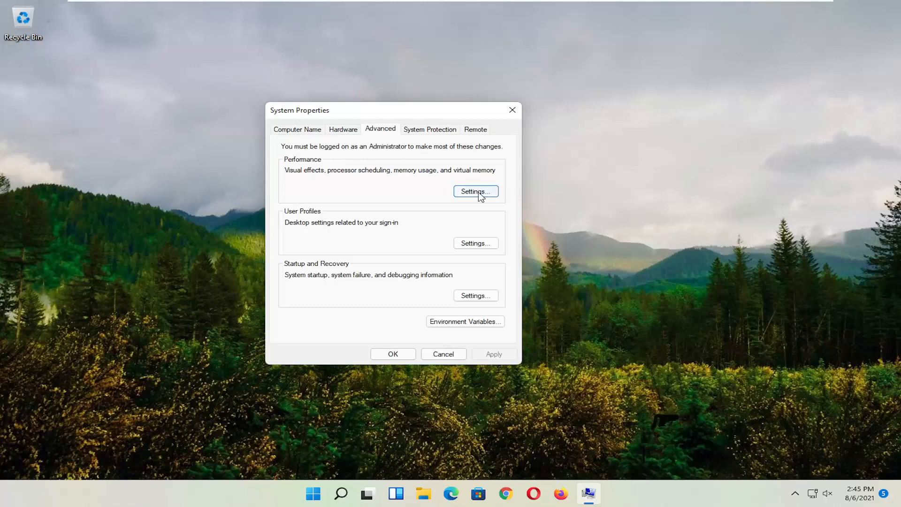
In Performance Settings, select 'Turn on DEP for all programs and services except those I select'
{"action": "left_click", "coordinate": [475, 190]}
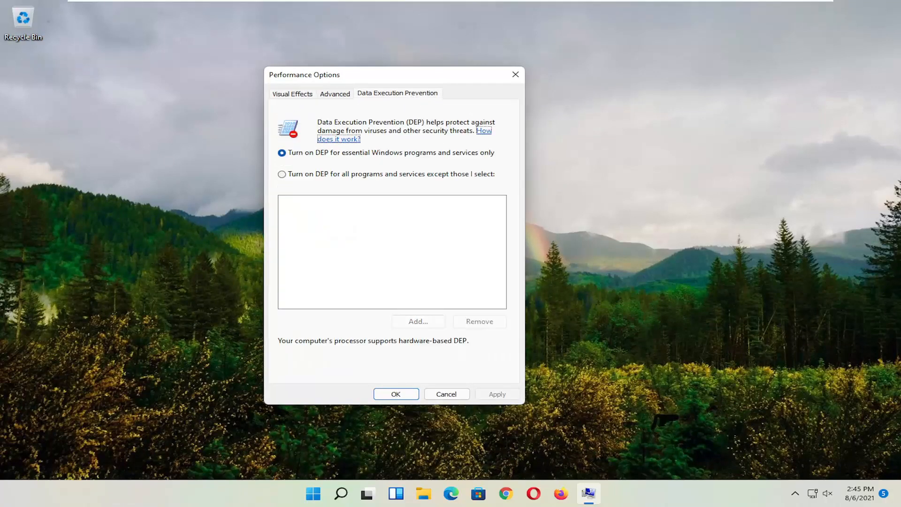
{"action": "left_click", "coordinate": [282, 174]}
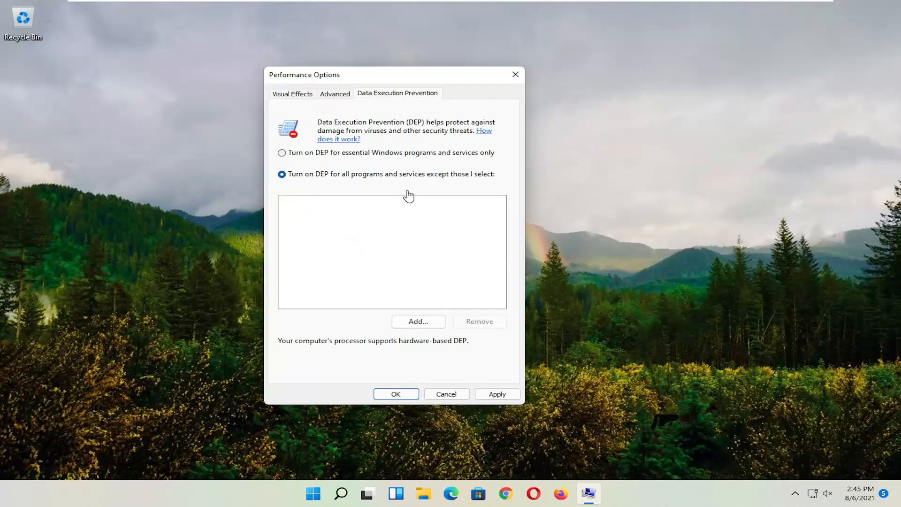
{"action": "mouse_move", "coordinate": [533, 297]}
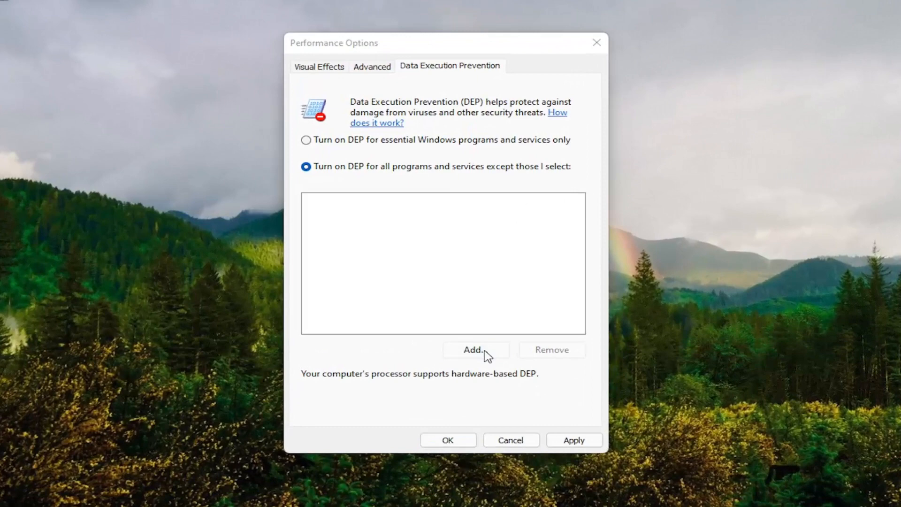
{"action": "left_click", "coordinate": [475, 349]}
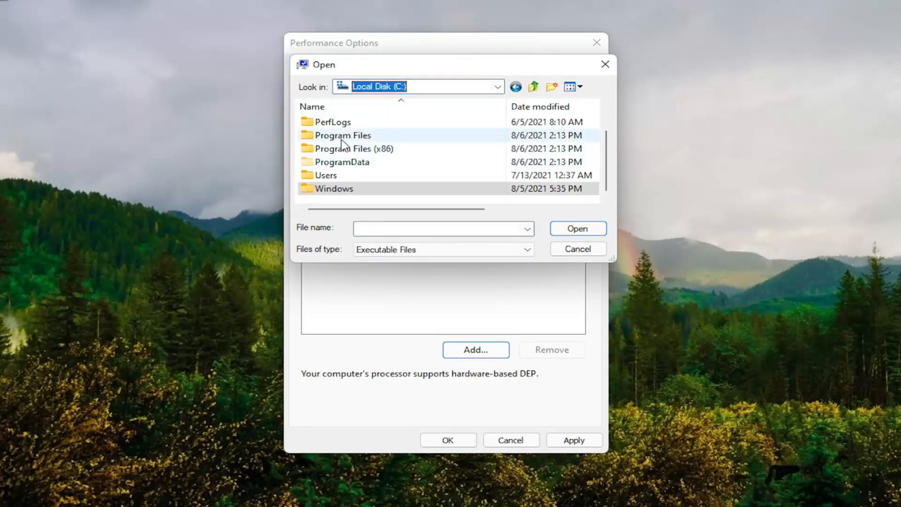
{"action": "double_click", "coordinate": [342, 135]}
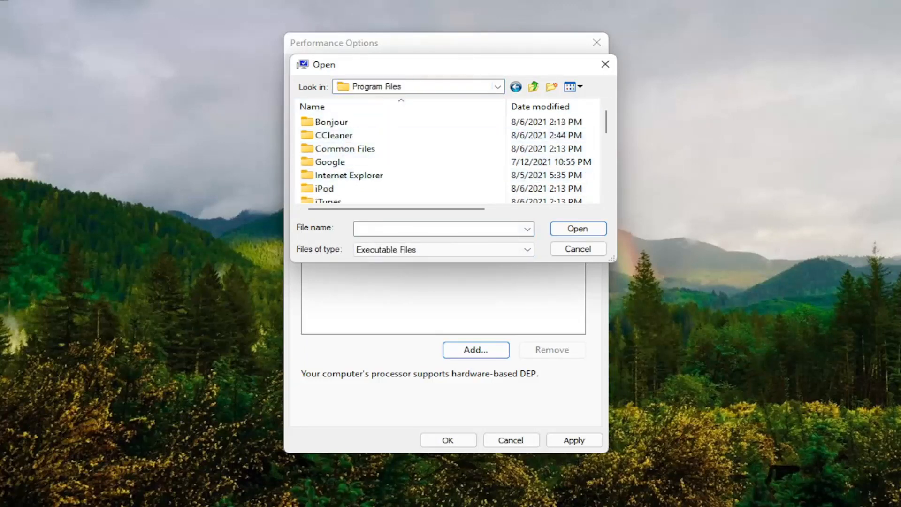
{"action": "left_click", "coordinate": [329, 161]}
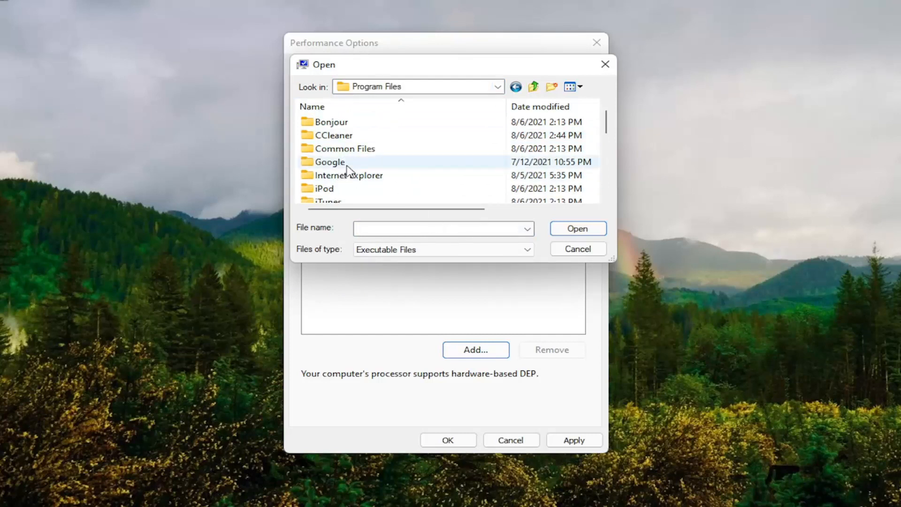
{"action": "double_click", "coordinate": [324, 188]}
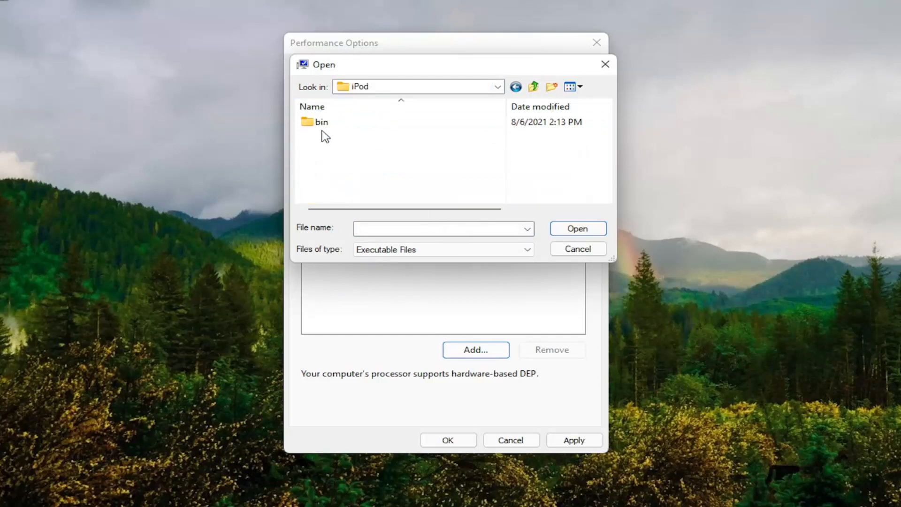
{"action": "double_click", "coordinate": [321, 121]}
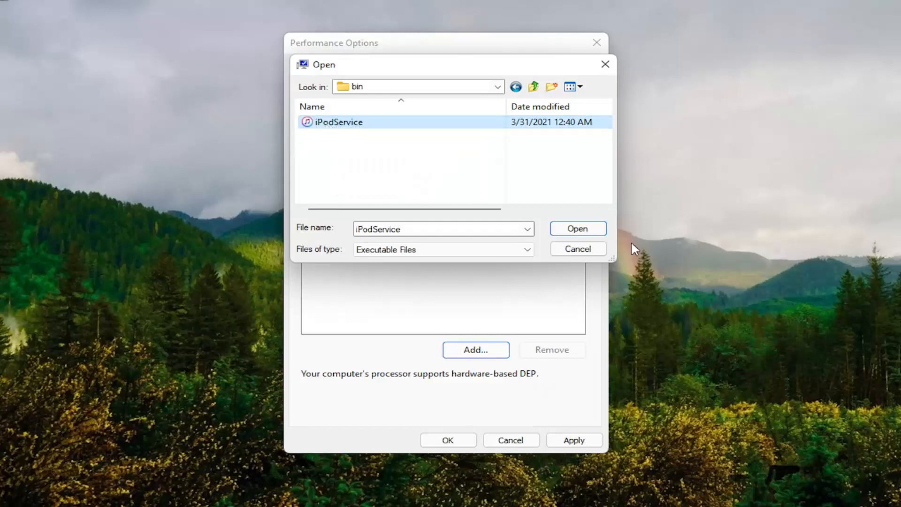
{"action": "left_click", "coordinate": [577, 228]}
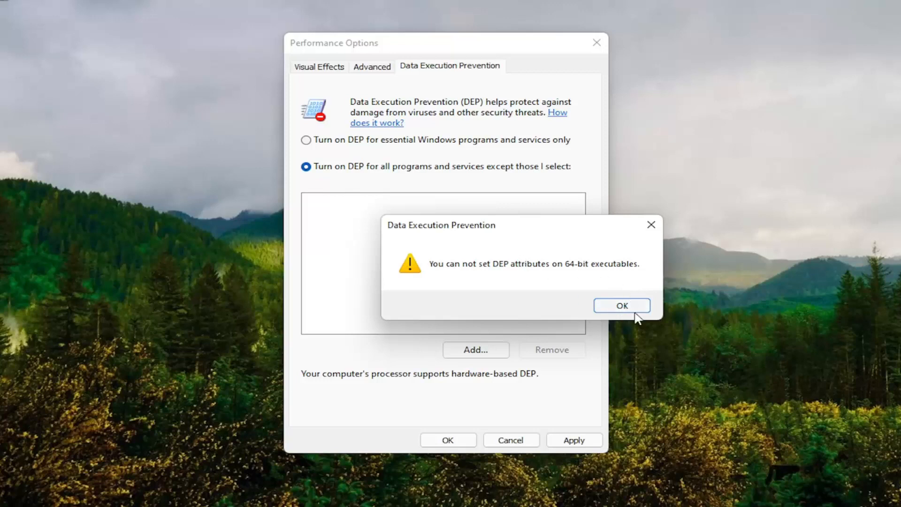
{"action": "left_click", "coordinate": [621, 305]}
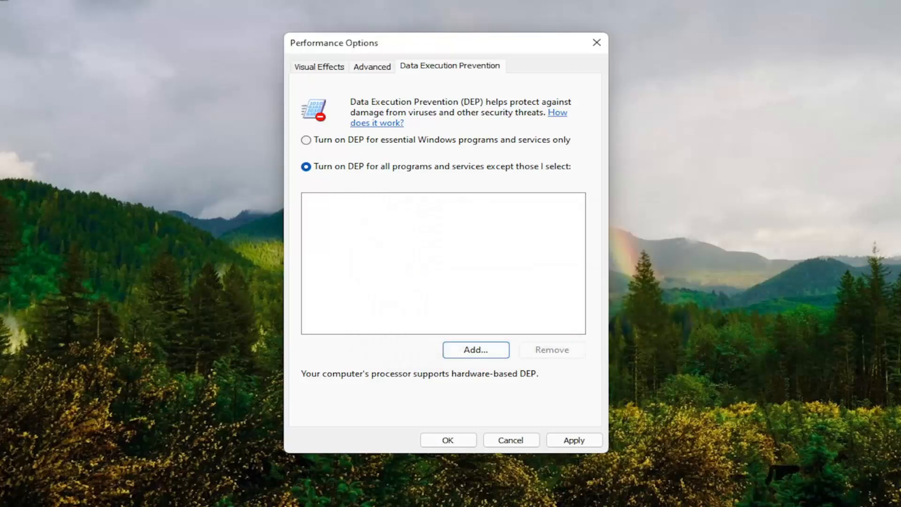